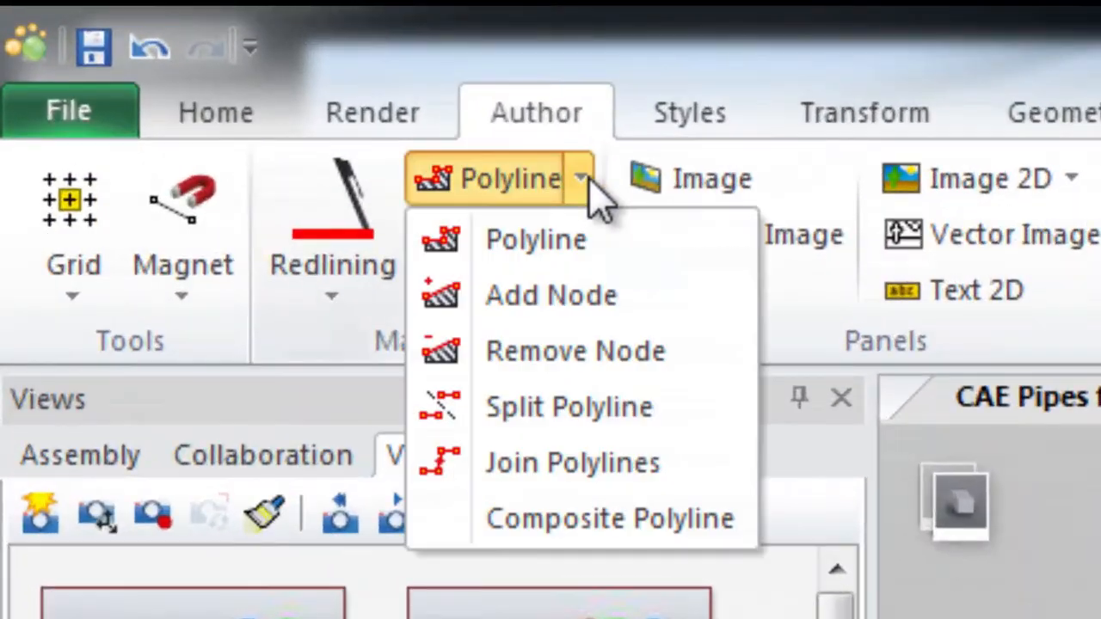
# Step: Trace a red polyline from the pipe inlet along the green pipe run toward the tank
pyautogui.click(535, 239)
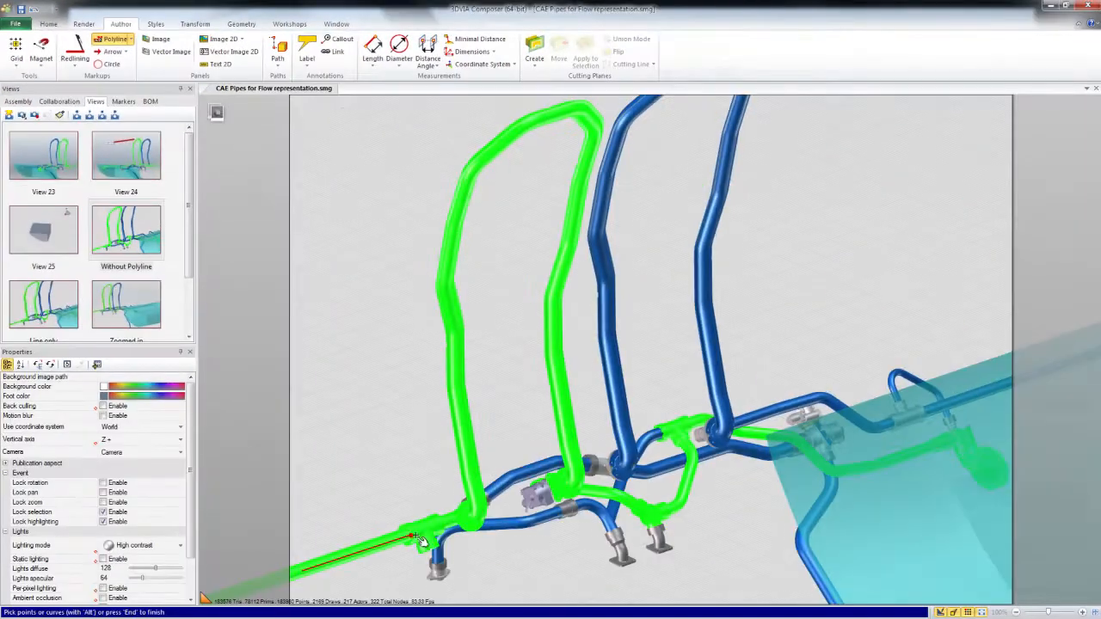
pyautogui.click(455, 344)
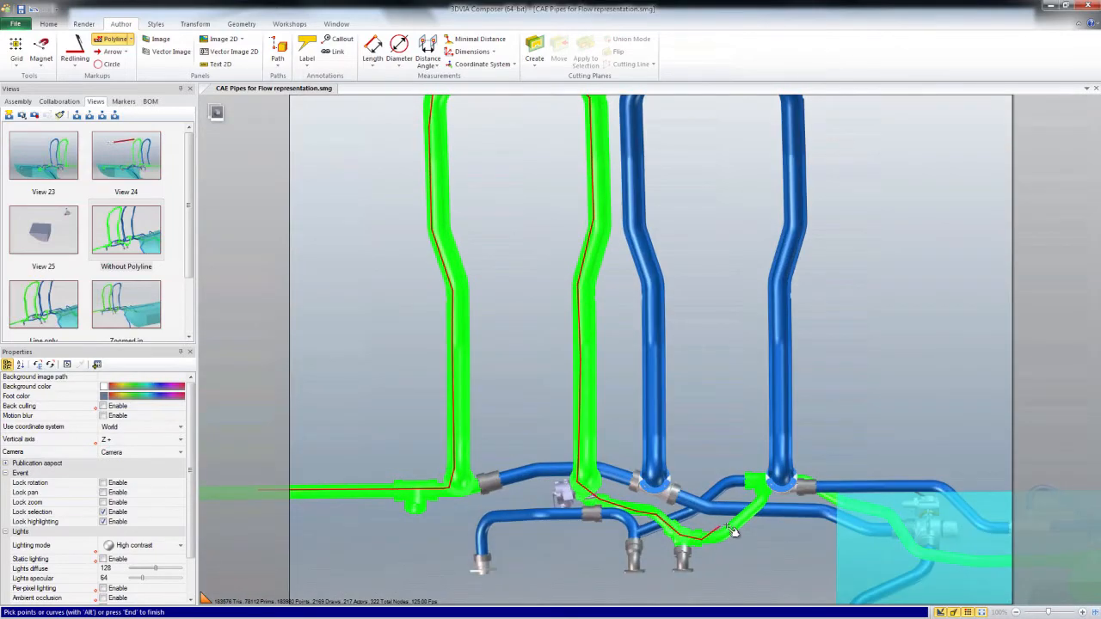
pyautogui.moveTo(730, 529); pyautogui.dragTo(800, 507)
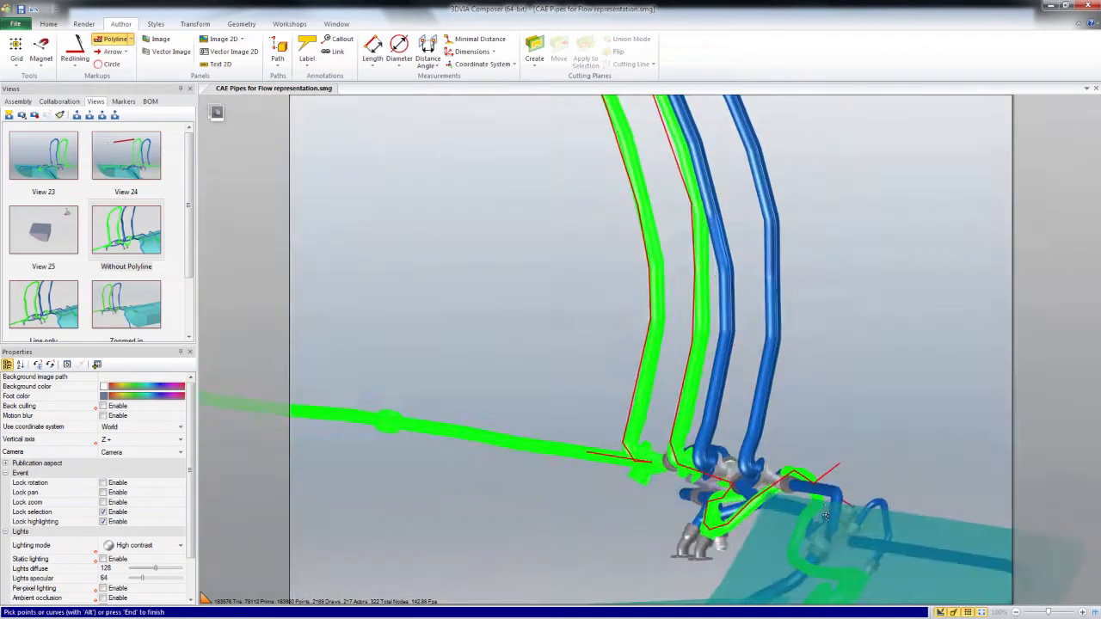
pyautogui.moveTo(825, 516); pyautogui.dragTo(683, 443)
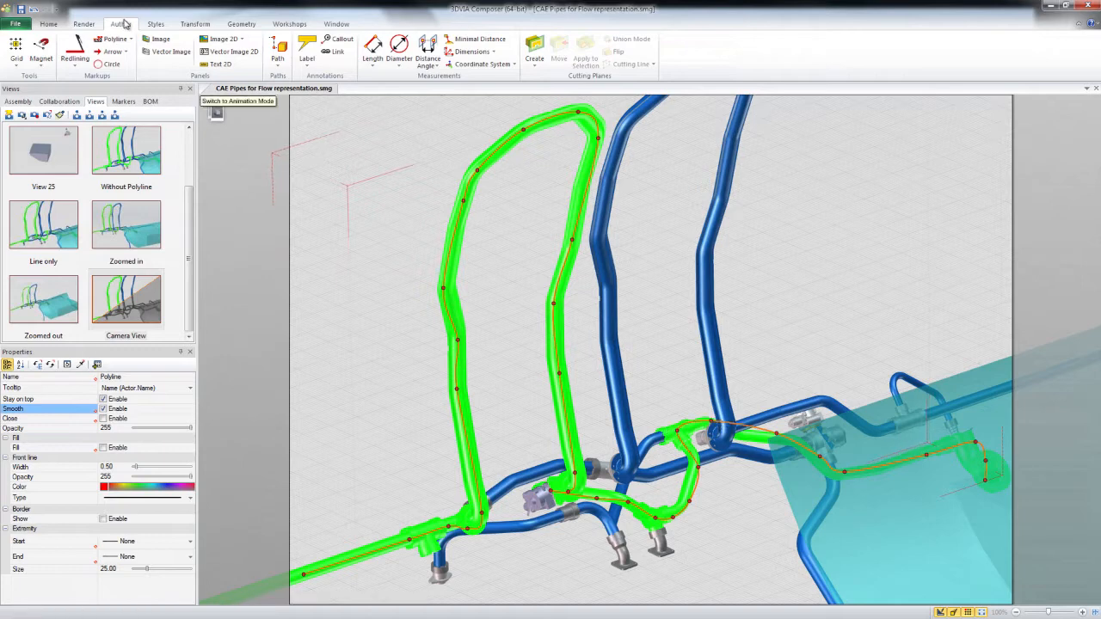
pyautogui.click(121, 23)
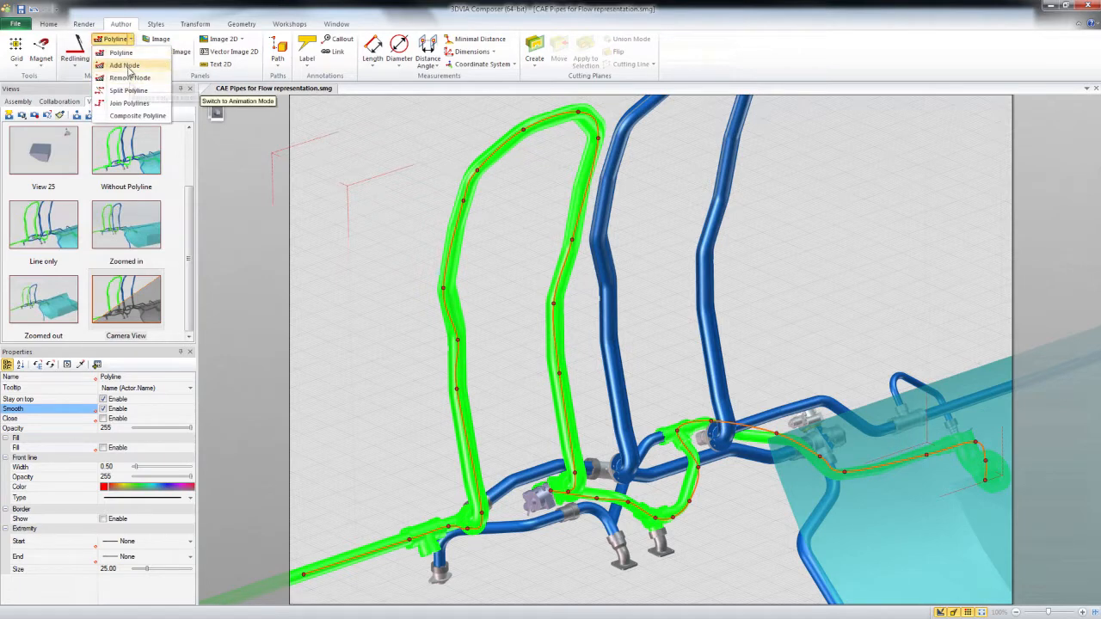
pyautogui.click(125, 66)
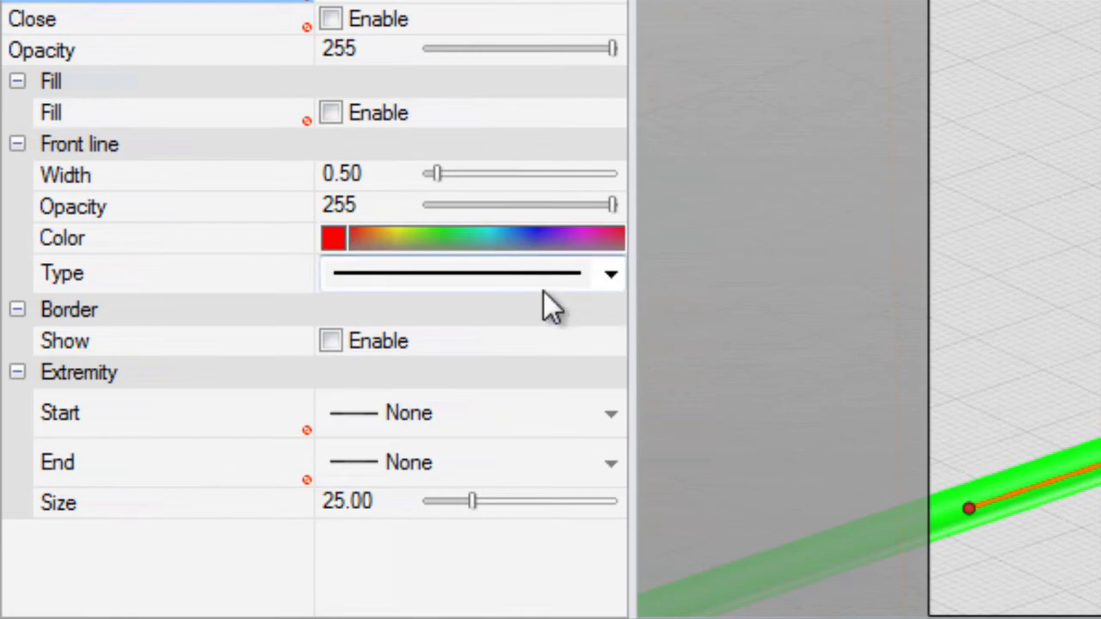
# Step: Change the polyline's front line type to a row of medium arrow symbols
pyautogui.click(610, 273)
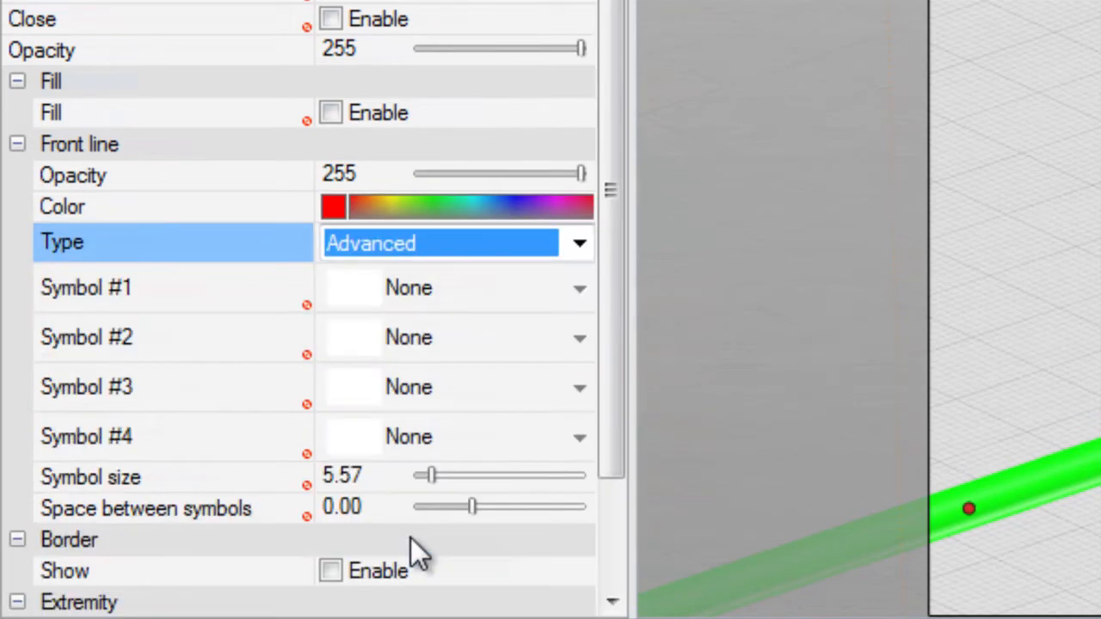
pyautogui.click(579, 288)
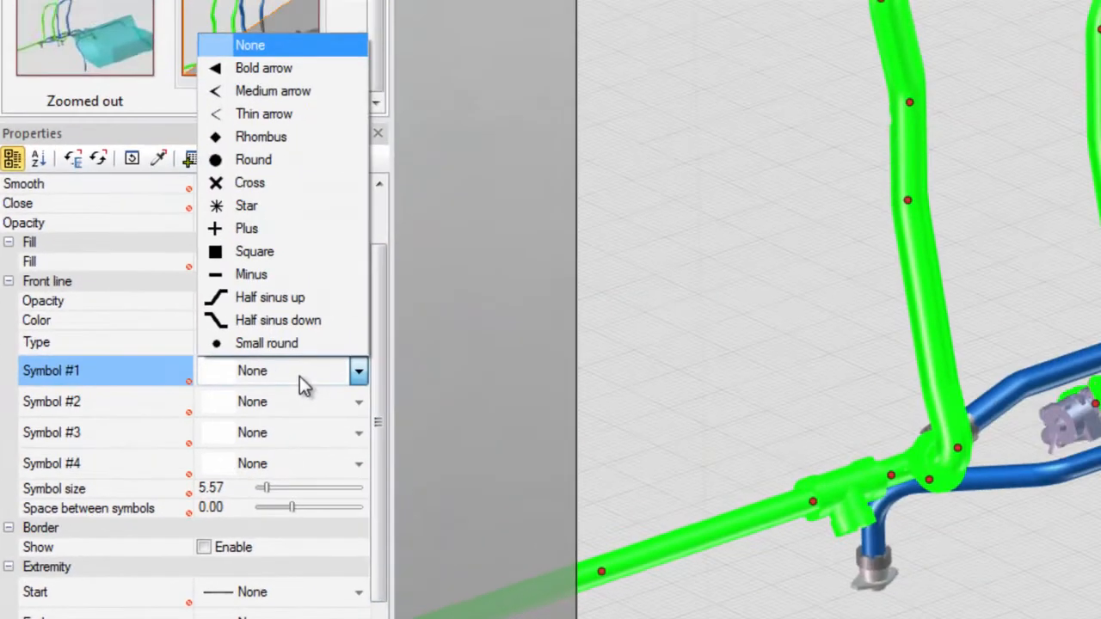
pyautogui.click(272, 91)
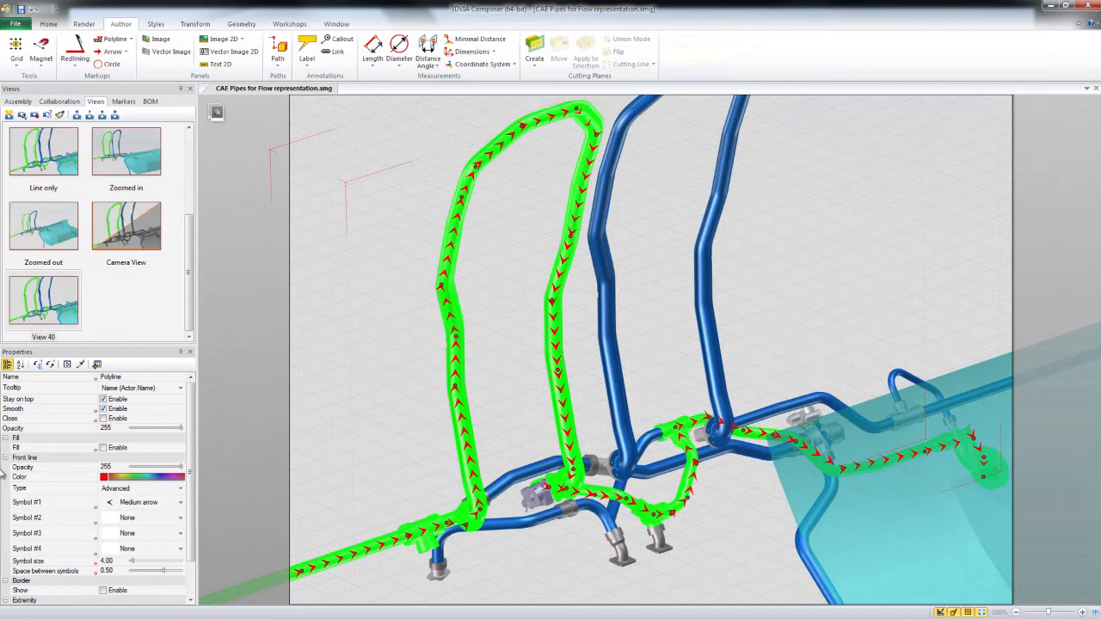
pyautogui.moveTo(496, 368)
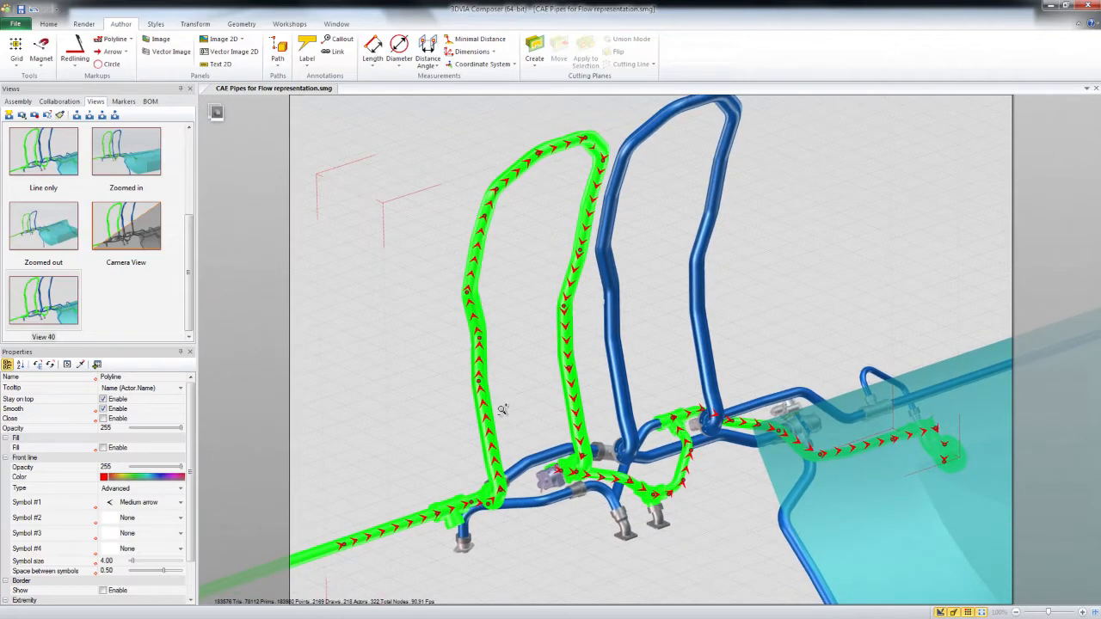
# Step: Deselect the polyline and save the arrowed pipe scene as a new view
pyautogui.click(8, 115)
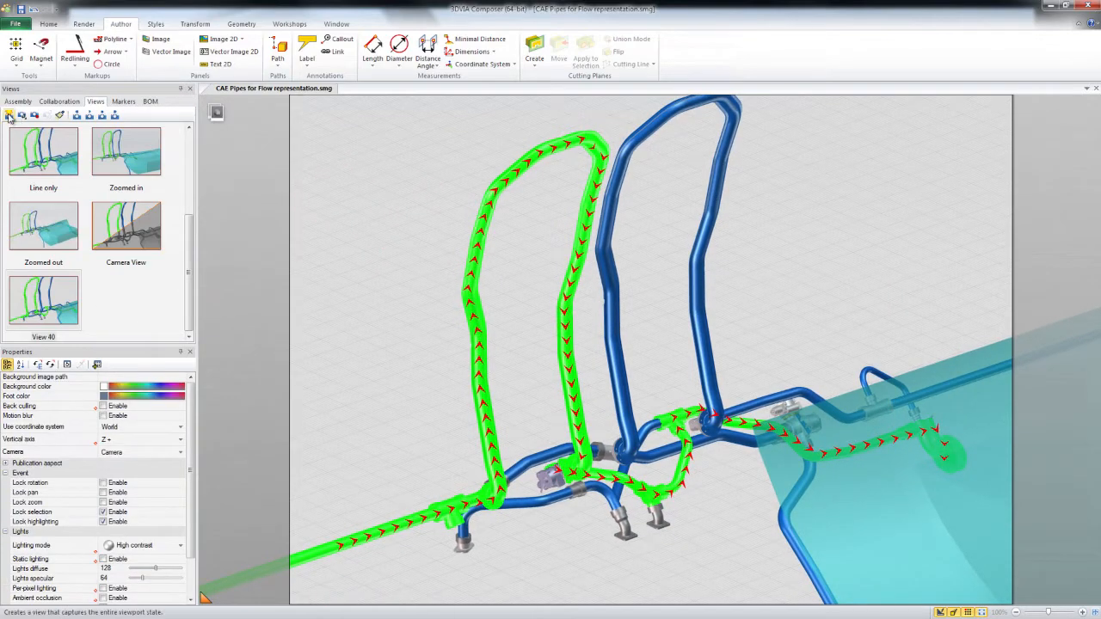
pyautogui.click(8, 115)
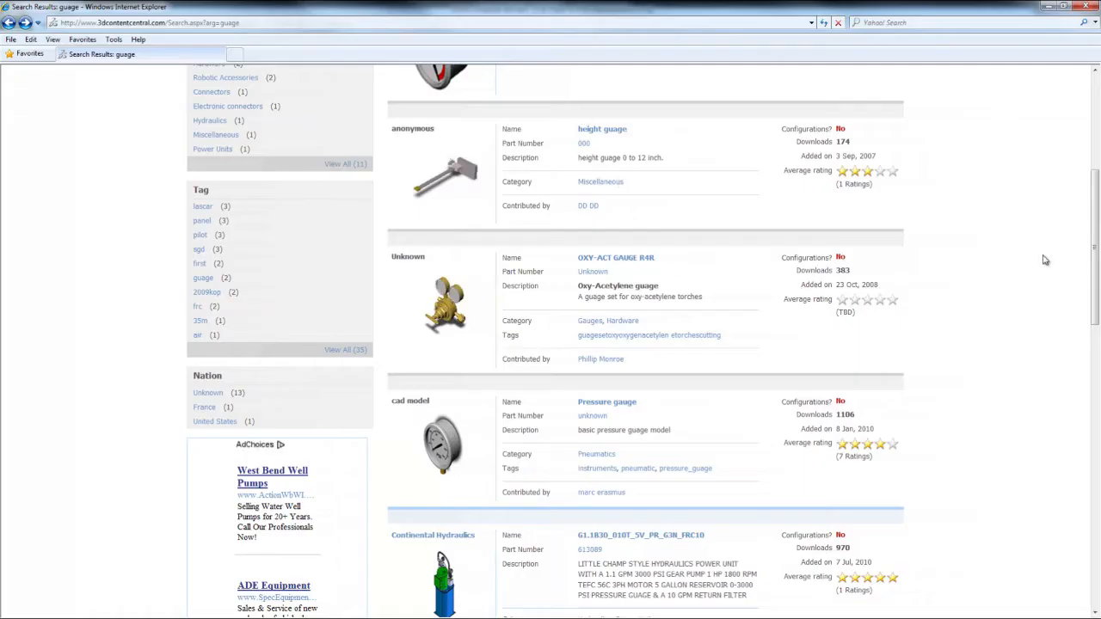
# Step: Scroll through the 3D ContentCentral 'guage' search results and back to the top
pyautogui.scroll(3)
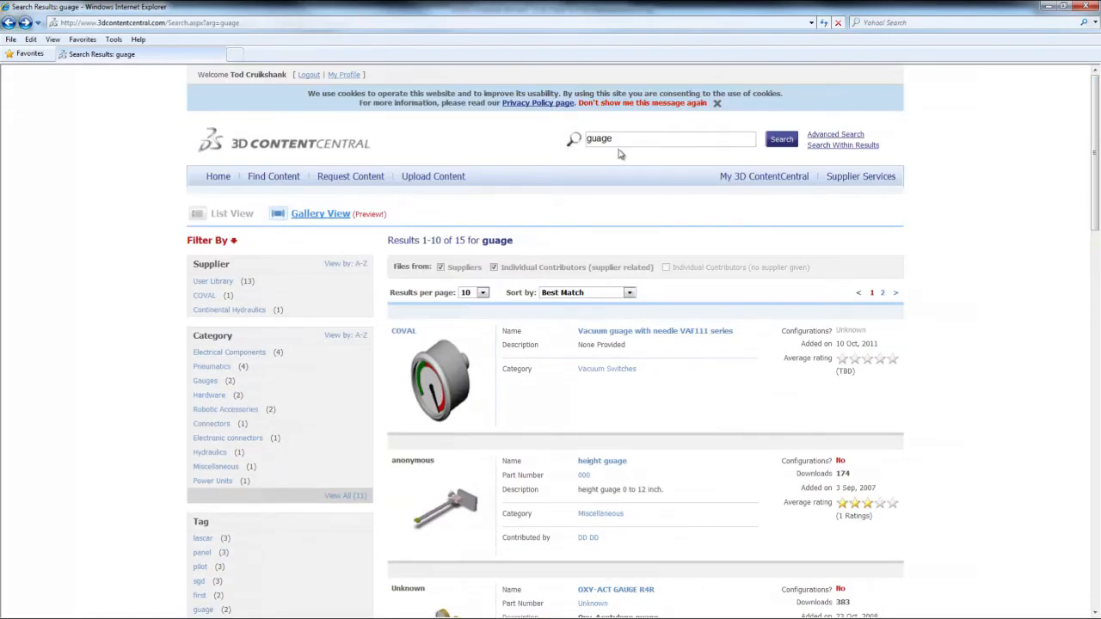
pyautogui.scroll(-3)
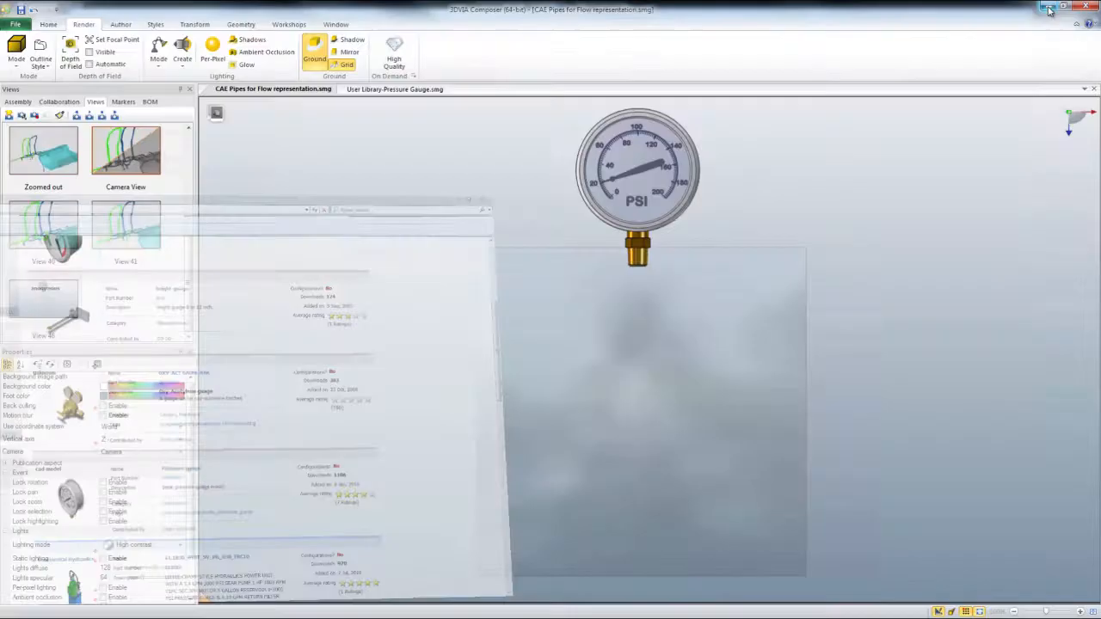
# Step: Leave the browser, open the Model Browser, and switch to the CAE Pipes flow document
pyautogui.click(395, 89)
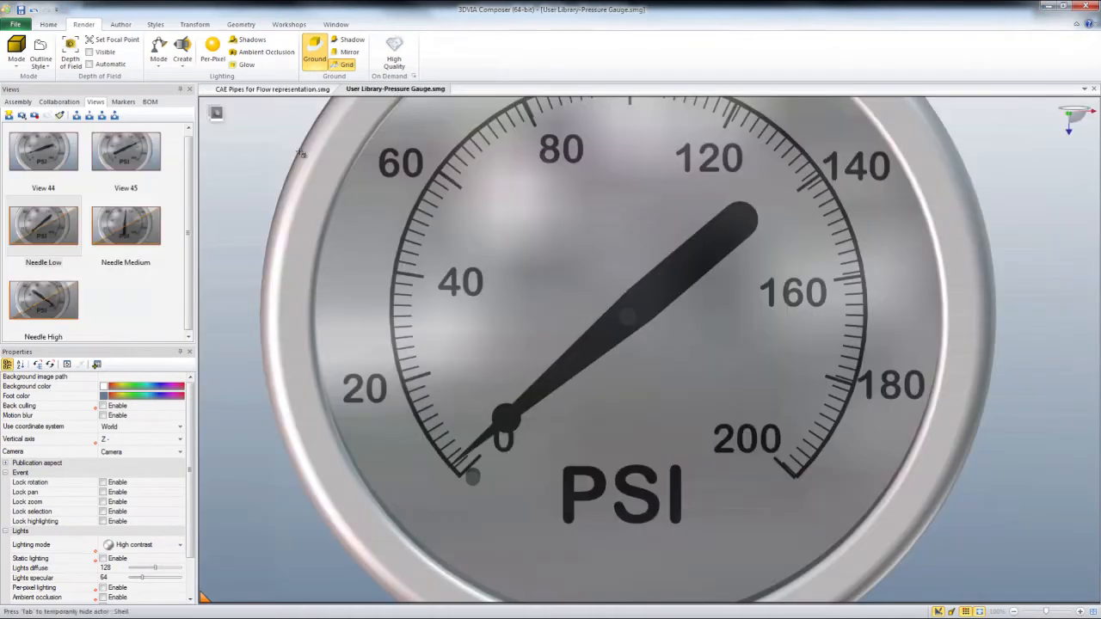
pyautogui.moveTo(212, 144)
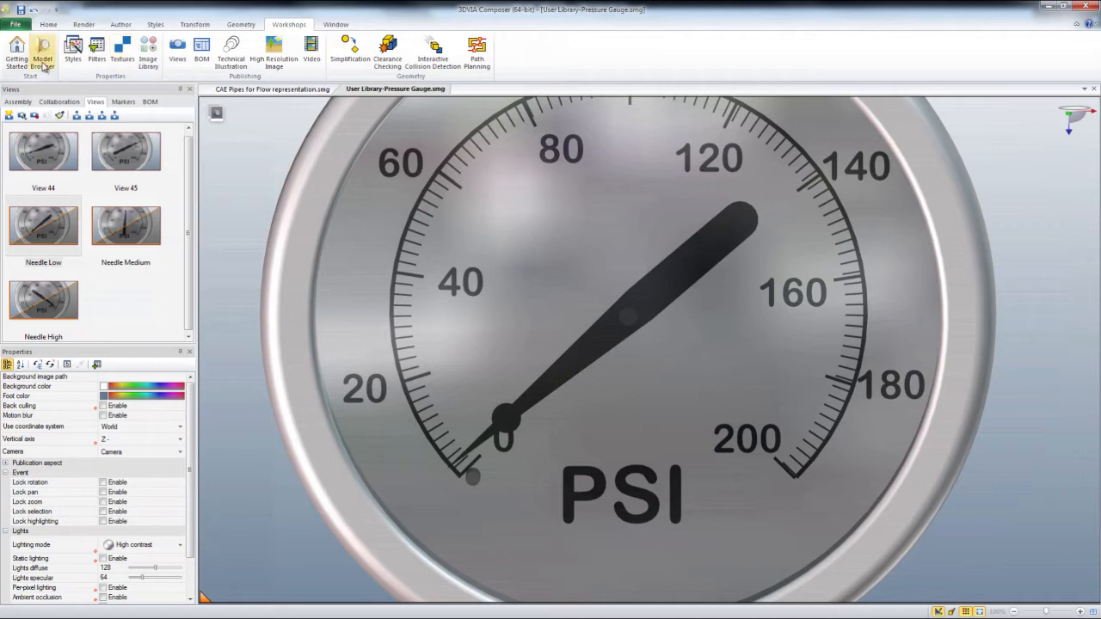
pyautogui.click(42, 52)
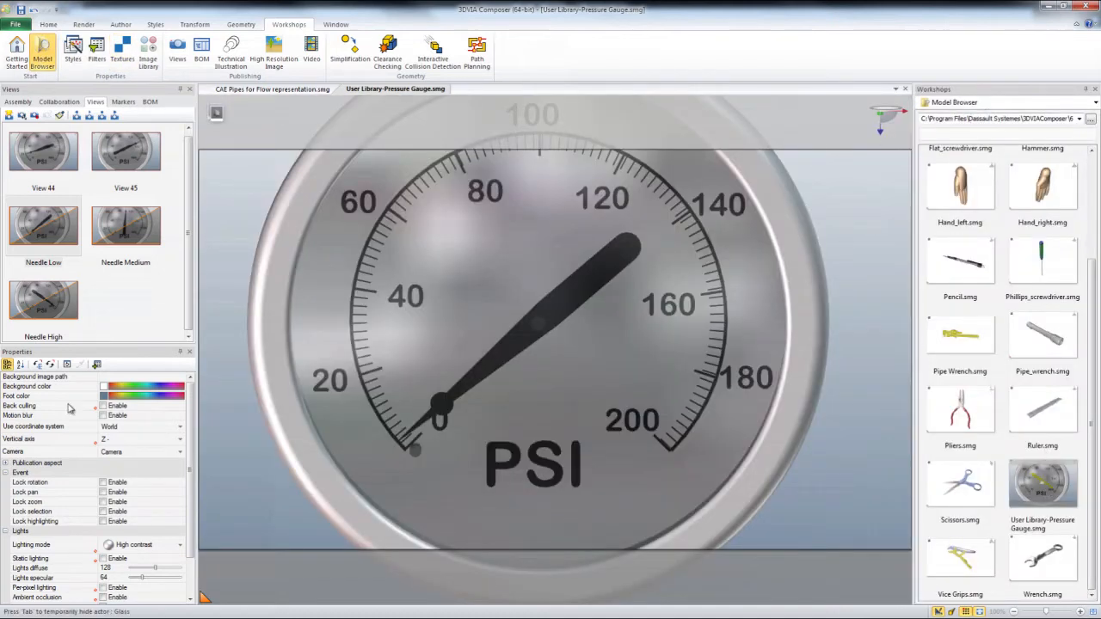
pyautogui.click(273, 89)
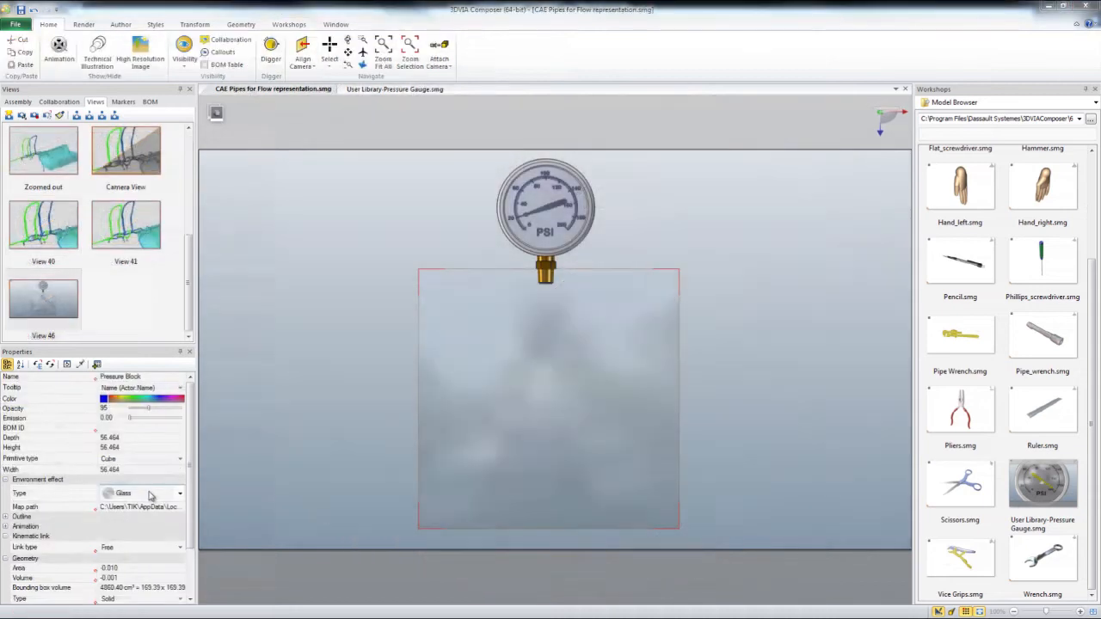
# Step: Remove the block's glass effect, swing the needle, turn the block red, and save a view
pyautogui.click(142, 522)
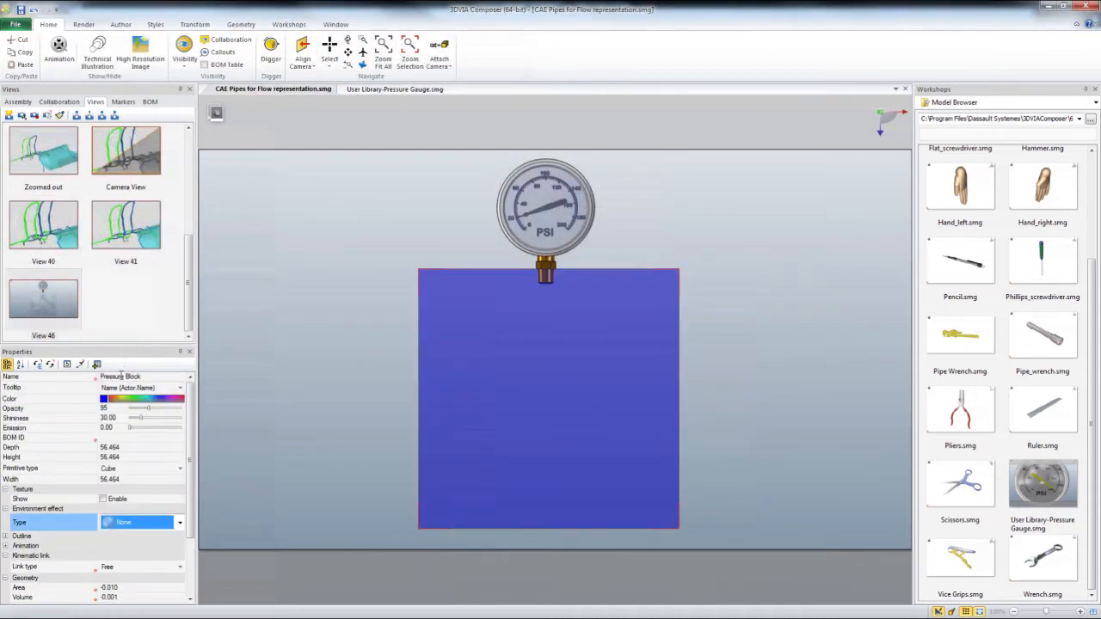
pyautogui.click(43, 299)
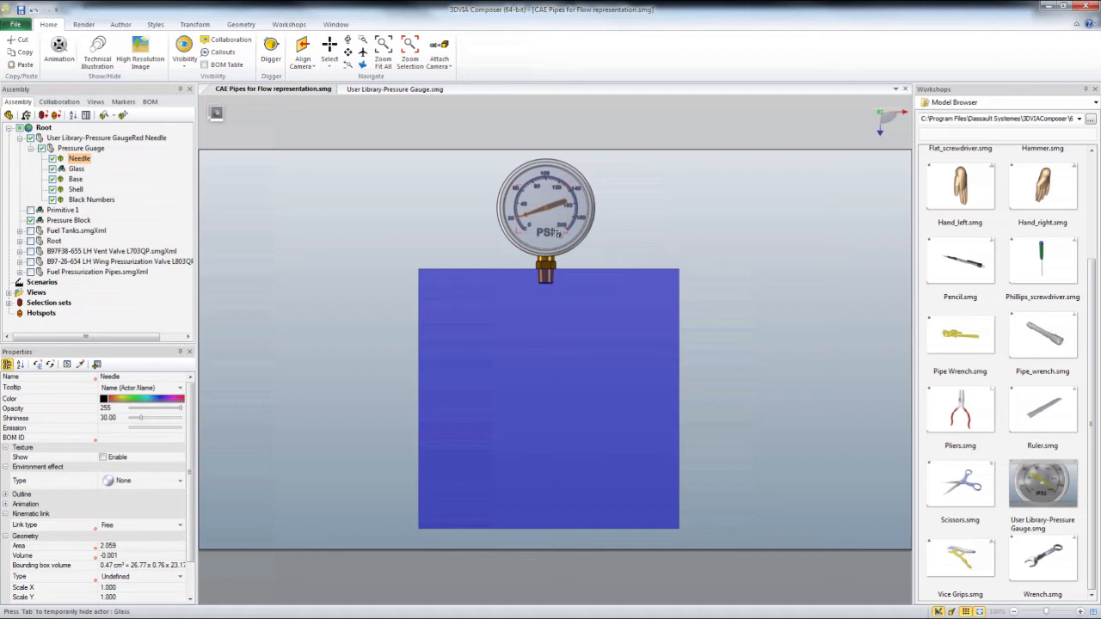
pyautogui.moveTo(554, 213)
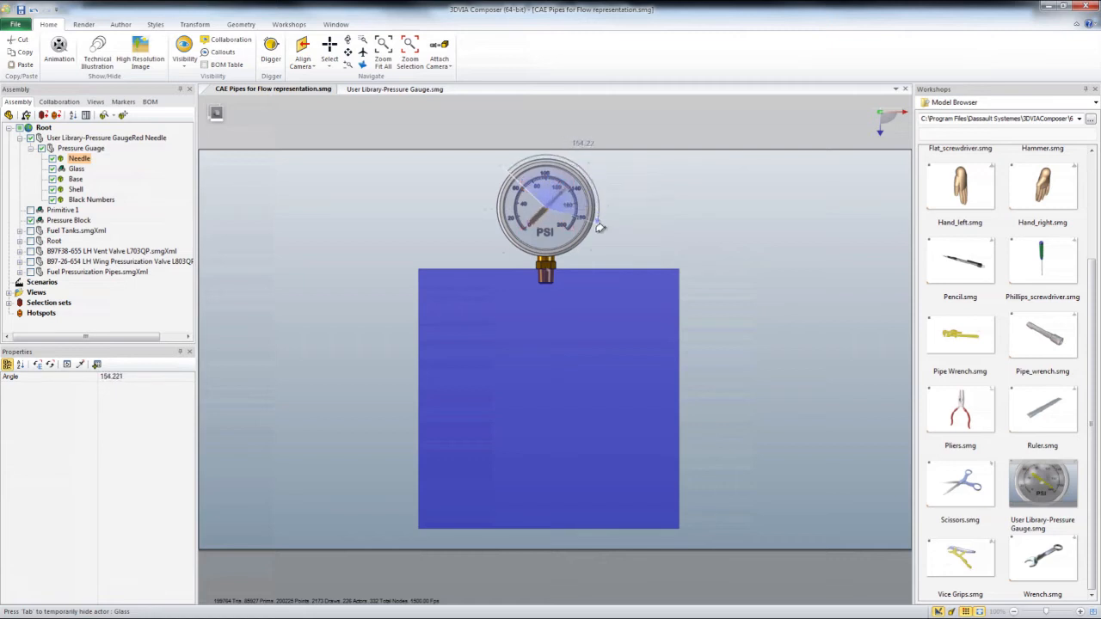
pyautogui.click(69, 220)
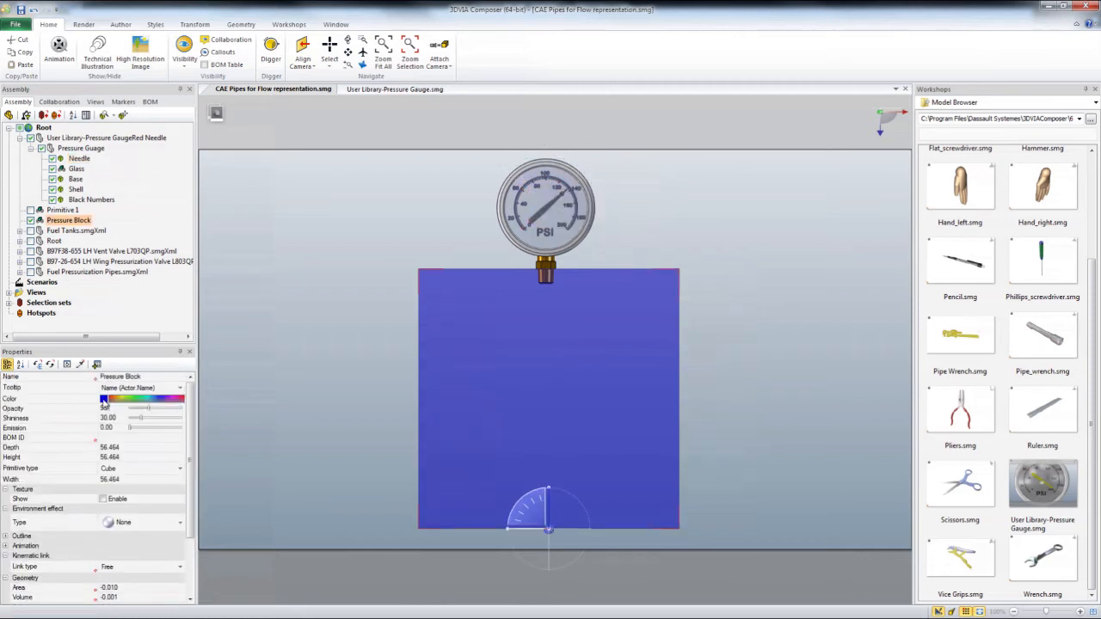
pyautogui.click(103, 398)
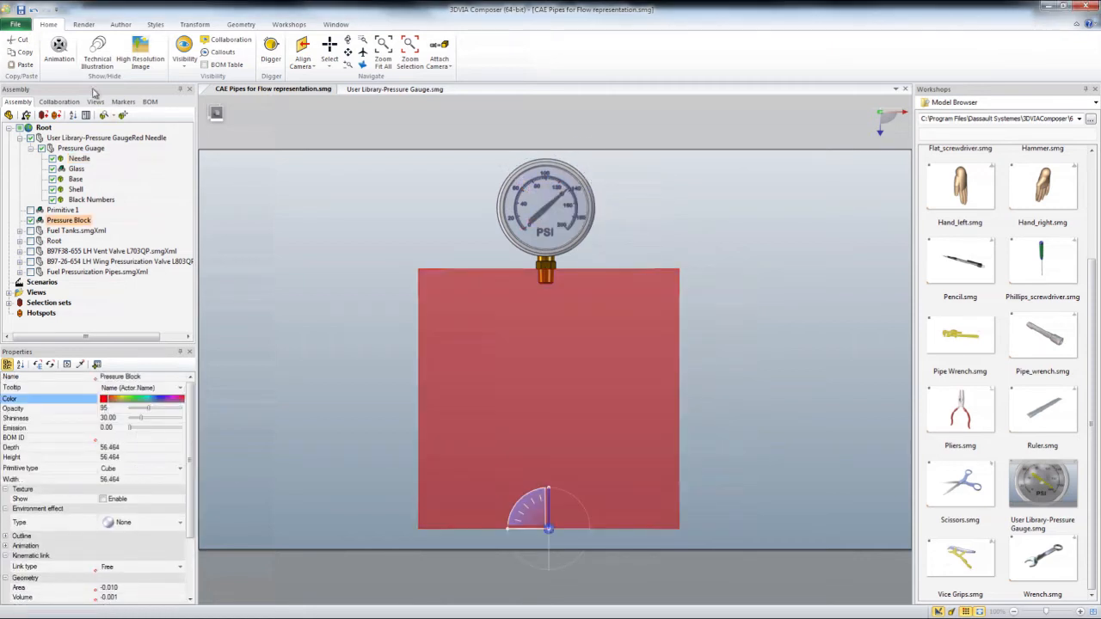
pyautogui.click(96, 101)
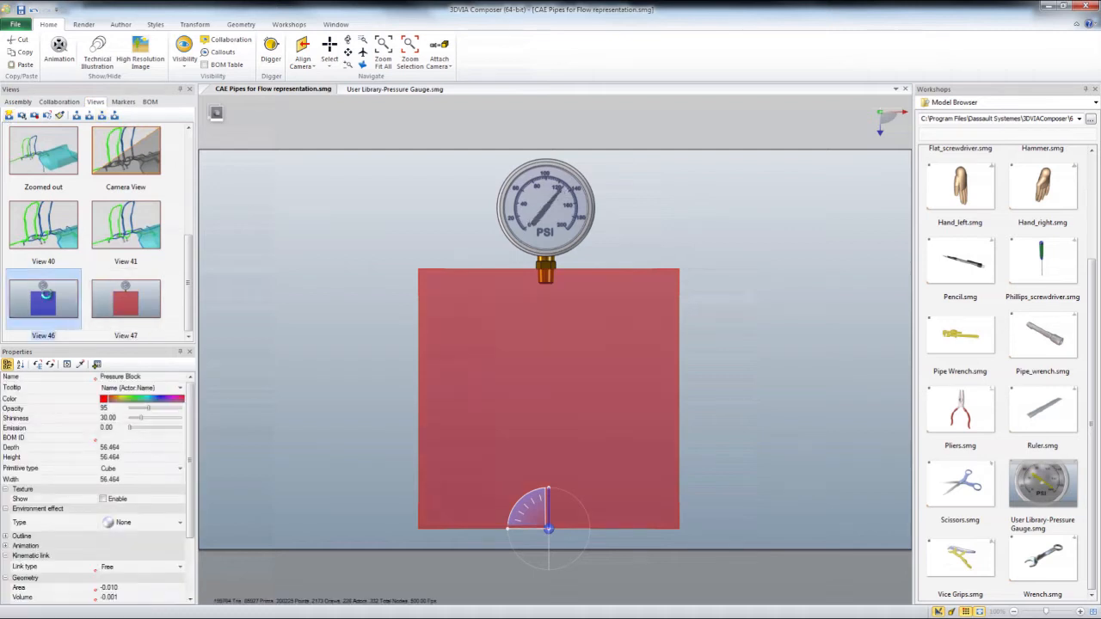
pyautogui.click(126, 298)
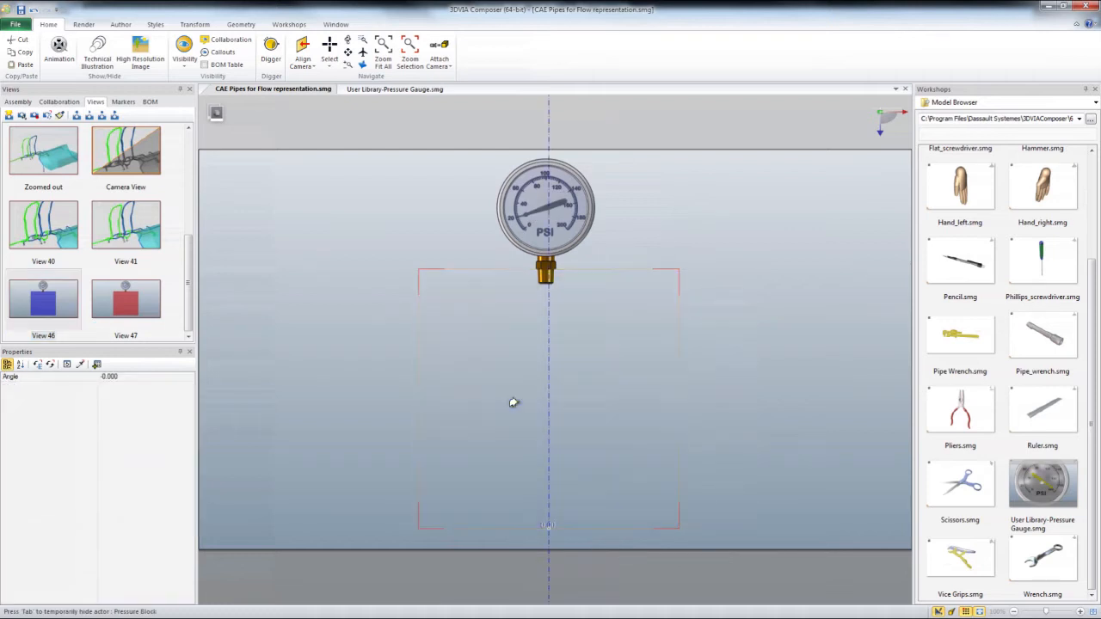
# Step: Draw a smooth blue-filled polyline beneath the gauge and lower its opacity
pyautogui.click(119, 24)
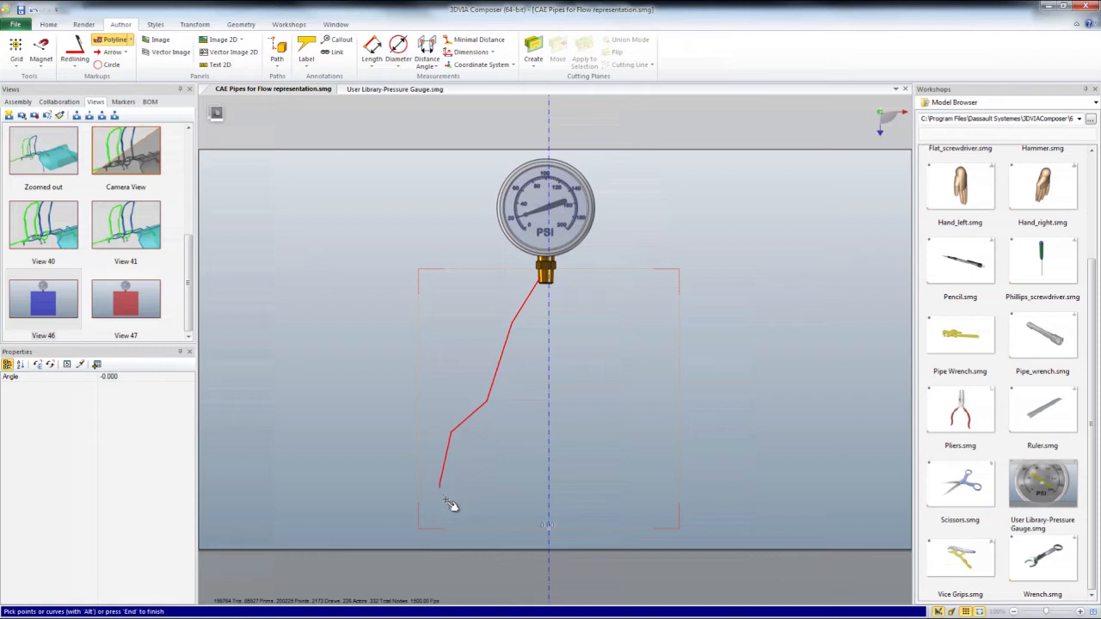
pyautogui.click(551, 286)
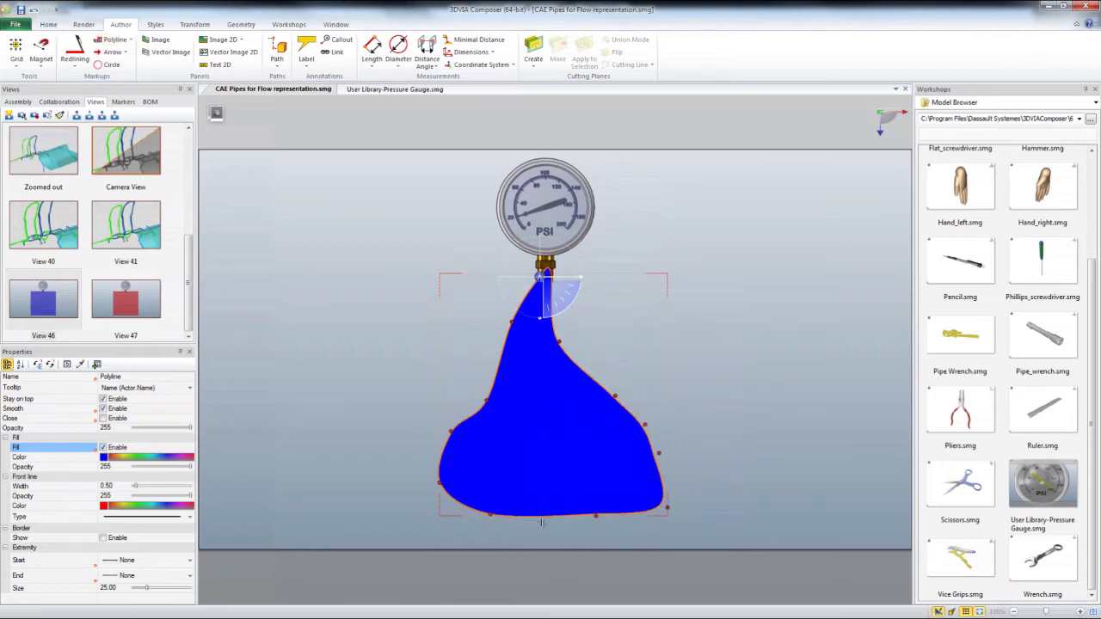
pyautogui.moveTo(190, 432)
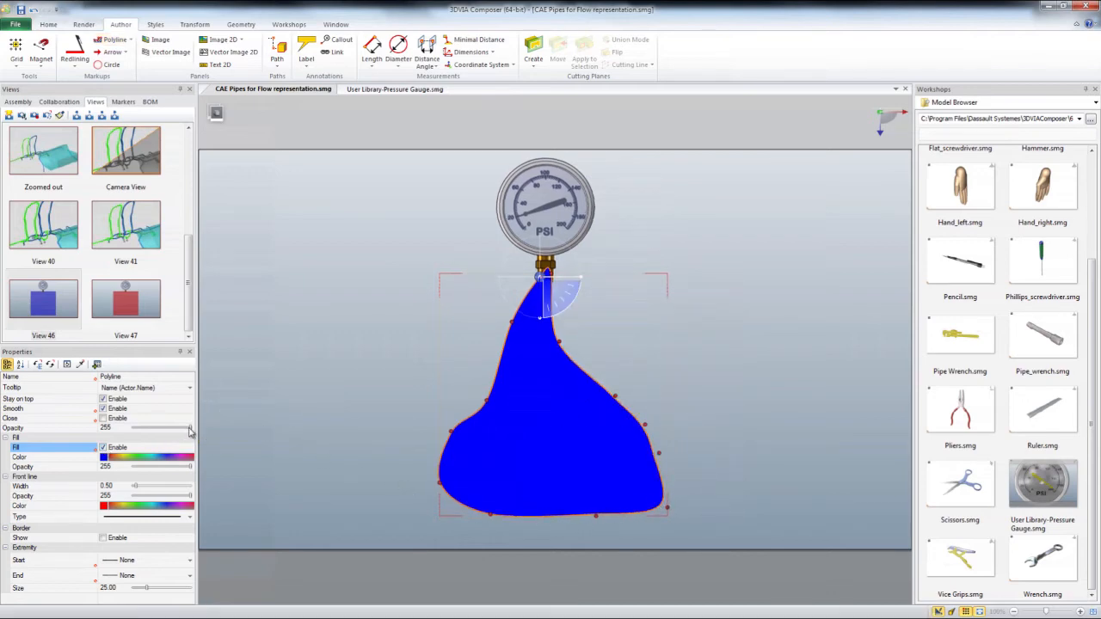
pyautogui.moveTo(172, 427); pyautogui.dragTo(159, 428)
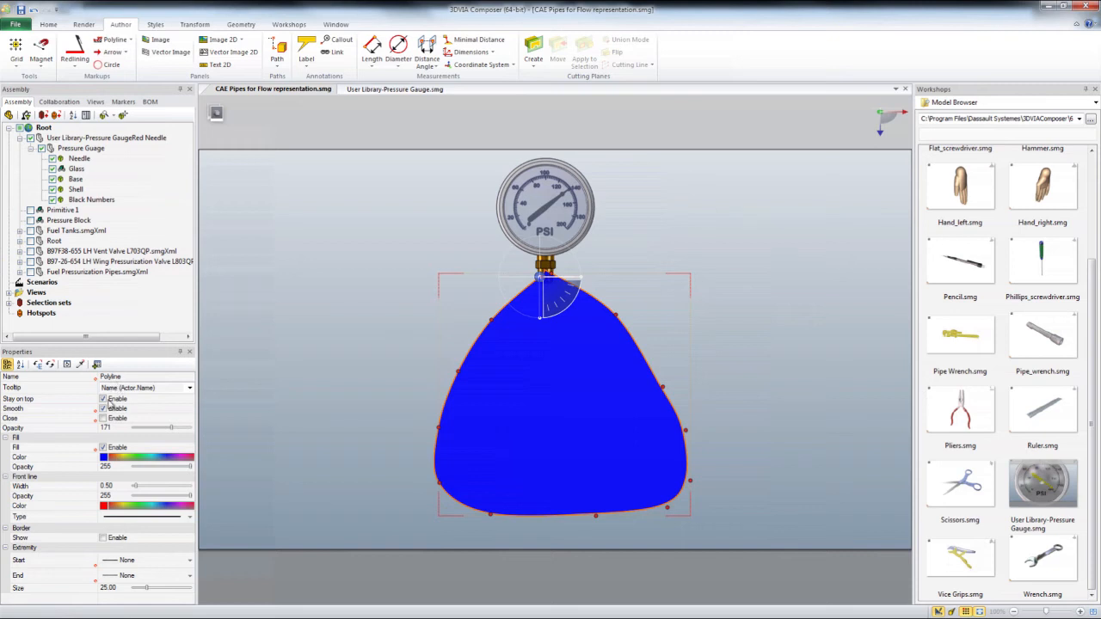
# Step: Set the shape's fill color to red and save it as a new view
pyautogui.click(138, 456)
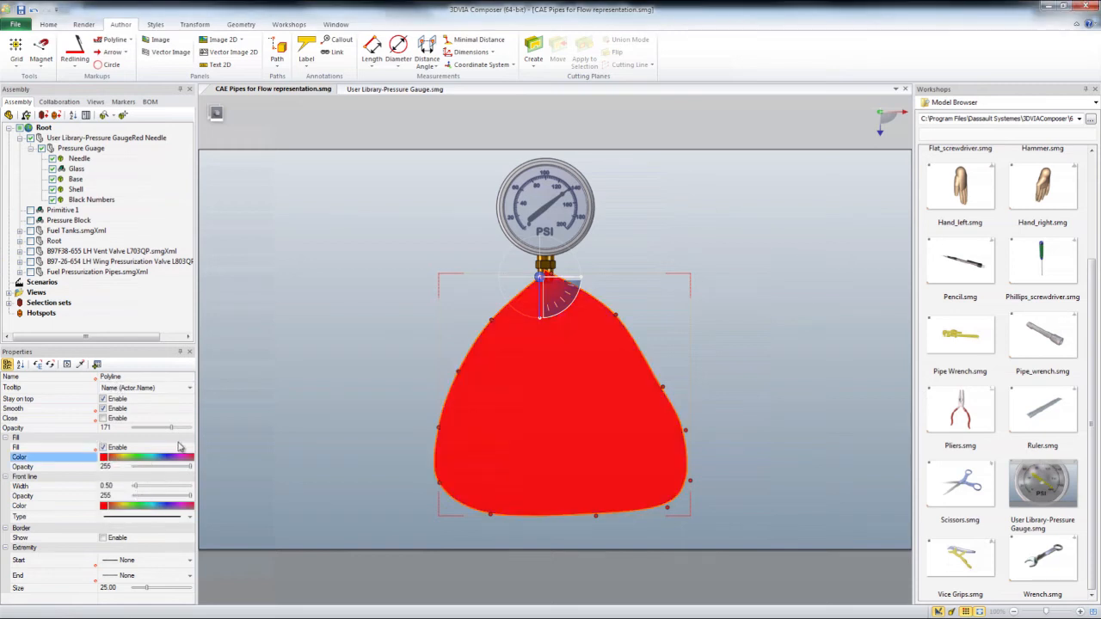
pyautogui.click(95, 101)
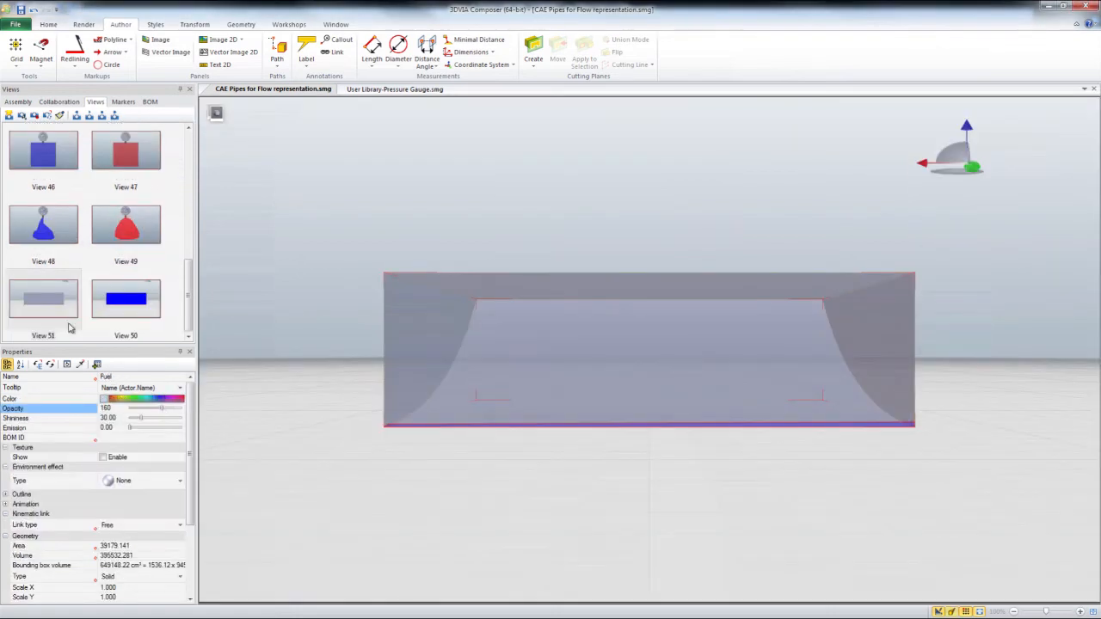
# Step: Restore View 50 with the blue-filled tank and deselect the fuel object
pyautogui.click(125, 298)
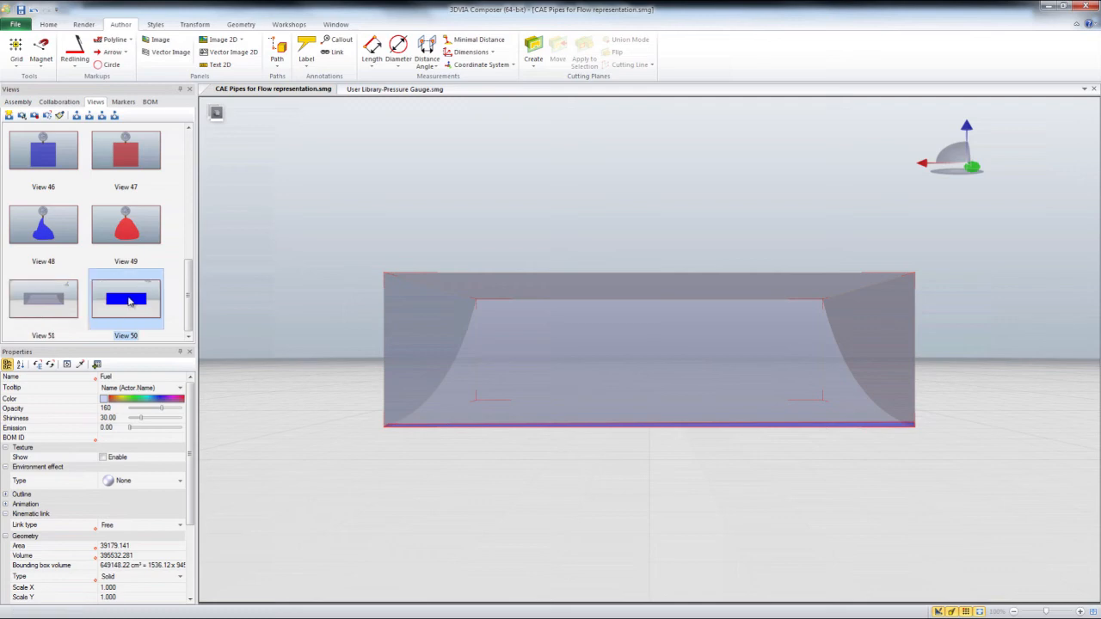
pyautogui.click(125, 299)
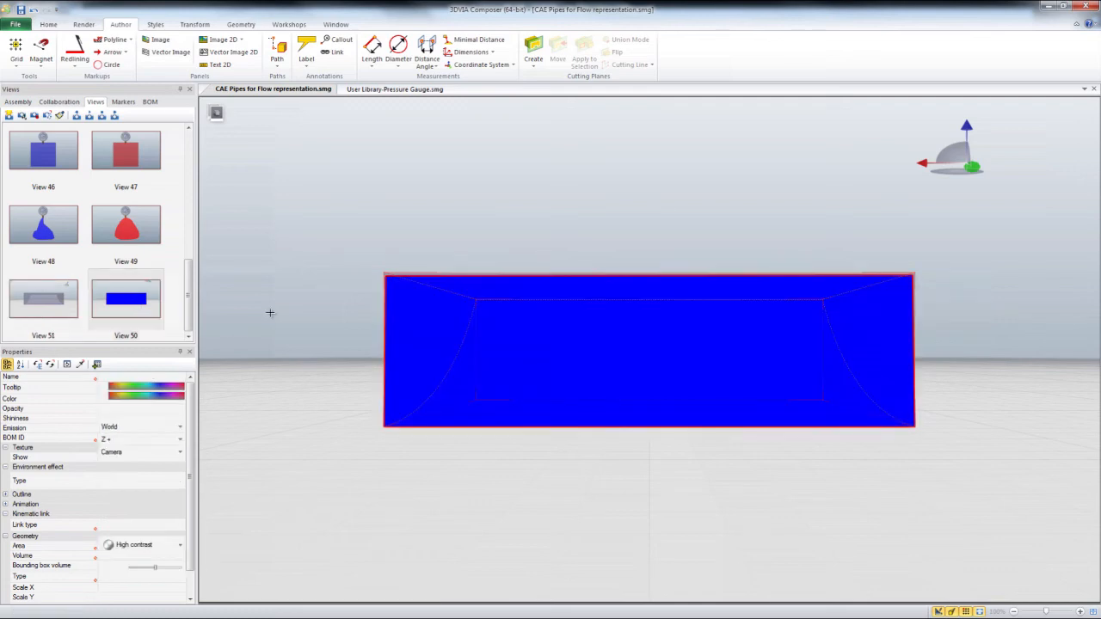